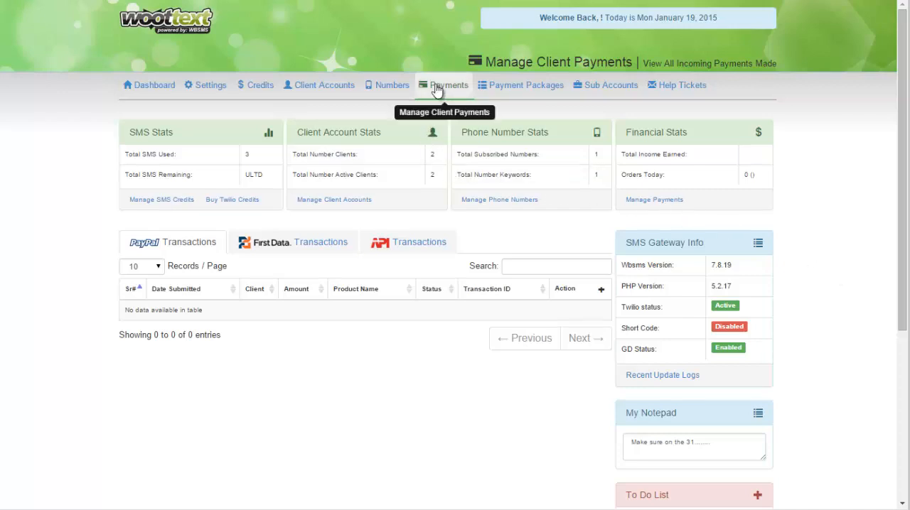
{"action": "mouse_move", "coordinate": [452, 95]}
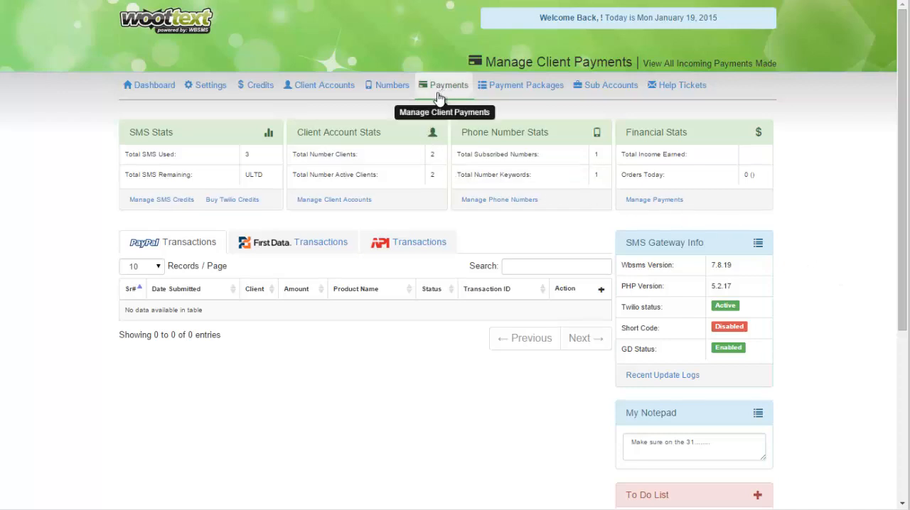
{"action": "mouse_move", "coordinate": [526, 91]}
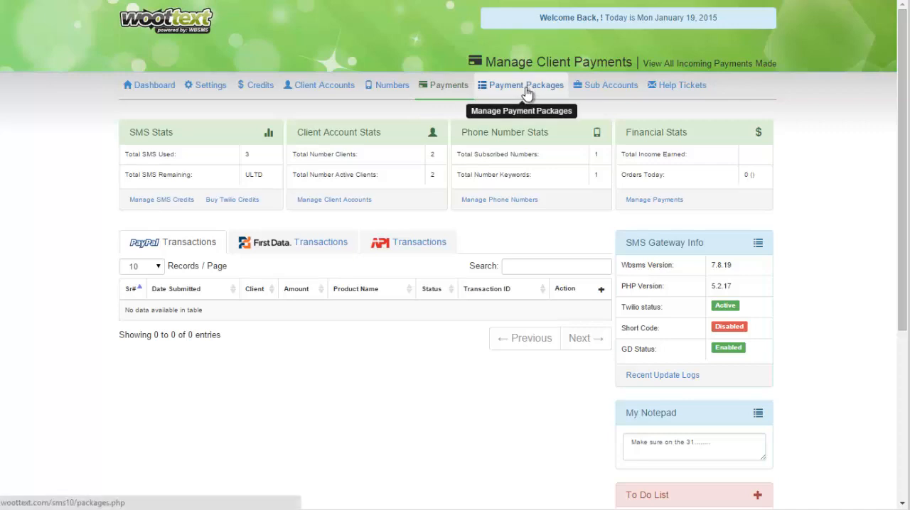
{"action": "mouse_move", "coordinate": [528, 91]}
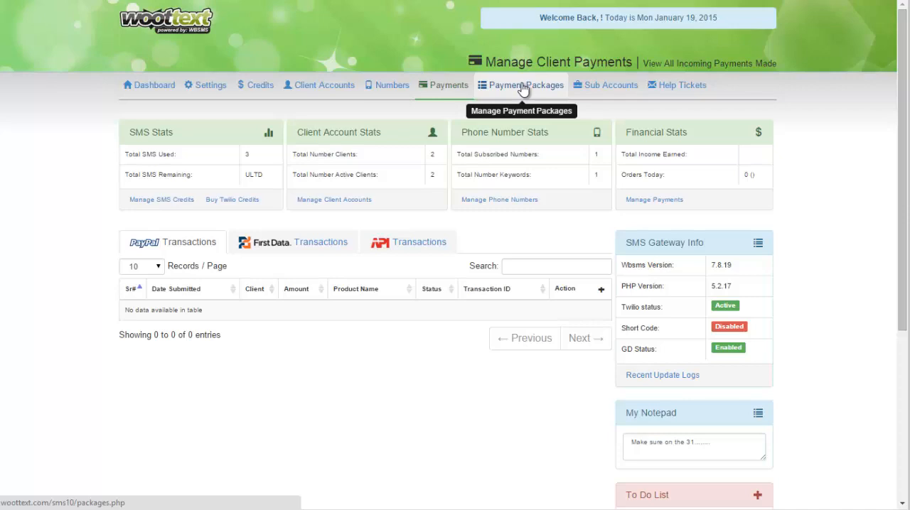
{"action": "mouse_move", "coordinate": [510, 93]}
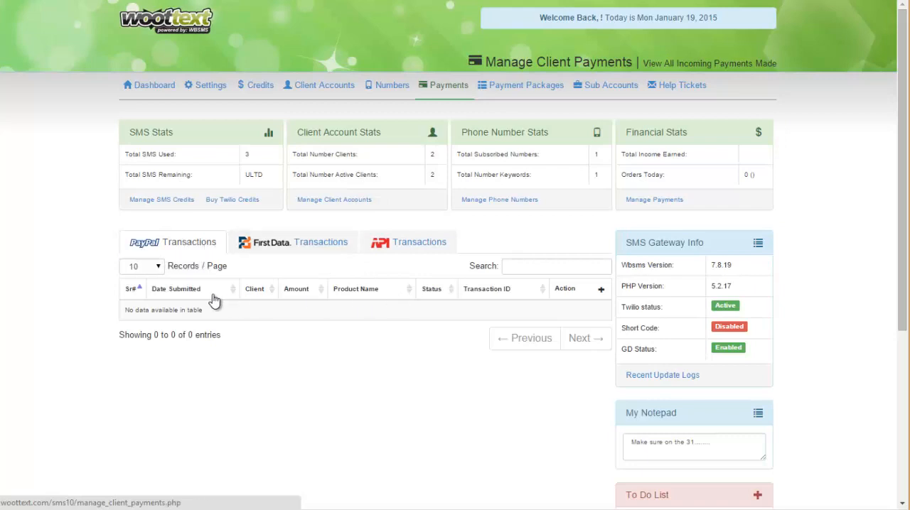
{"action": "mouse_move", "coordinate": [330, 300]}
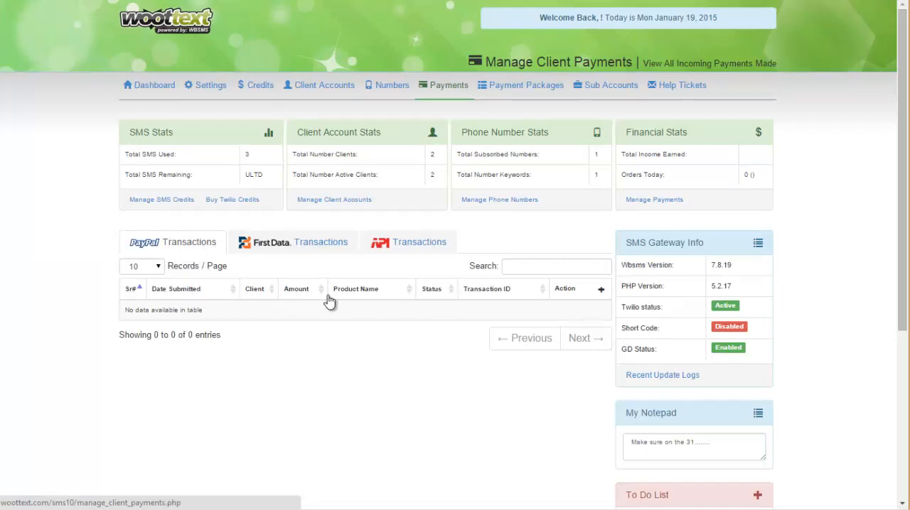
{"action": "mouse_move", "coordinate": [482, 300]}
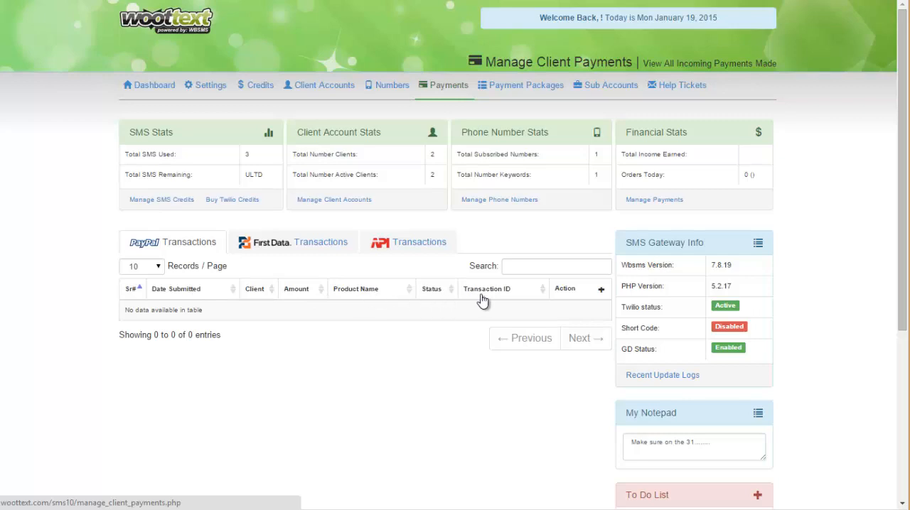
{"action": "mouse_move", "coordinate": [511, 299]}
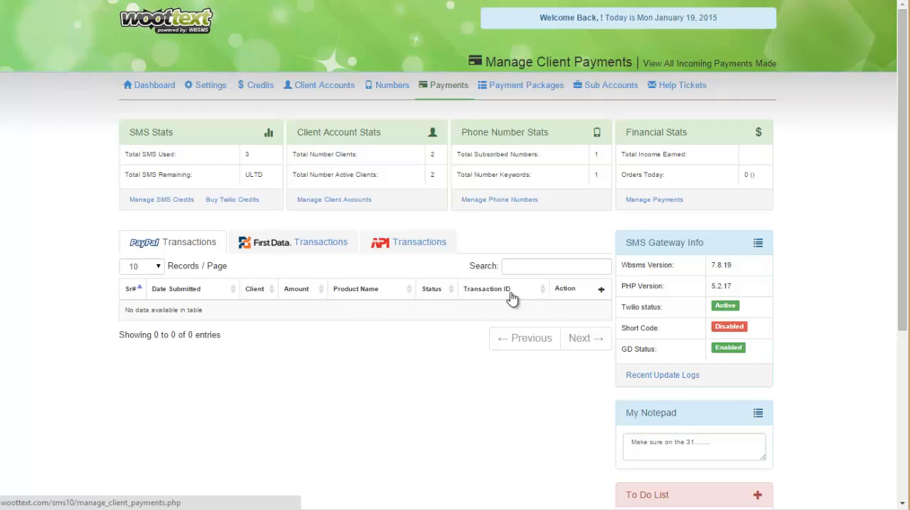
Briefly check the gateway and payment settings, then return to Client Payments and view Authorize.net transactions.
{"action": "left_click", "coordinate": [594, 241]}
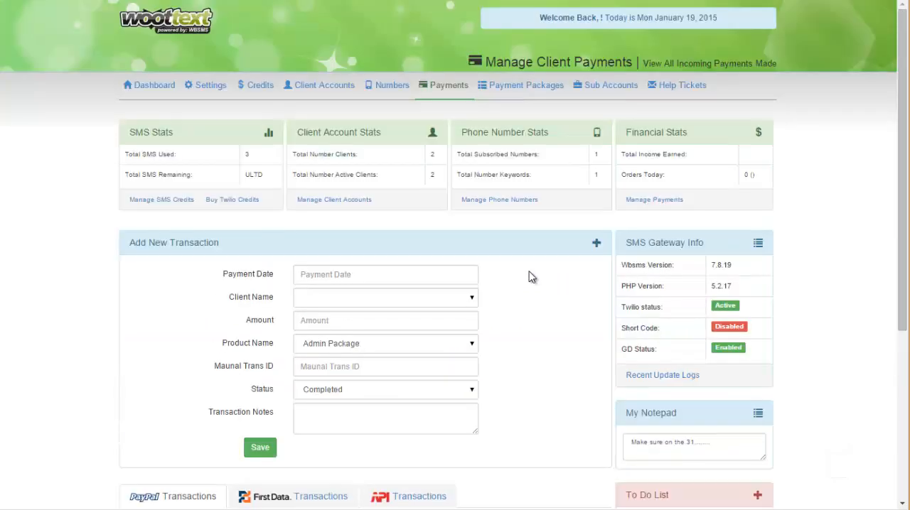
{"action": "left_click", "coordinate": [299, 242]}
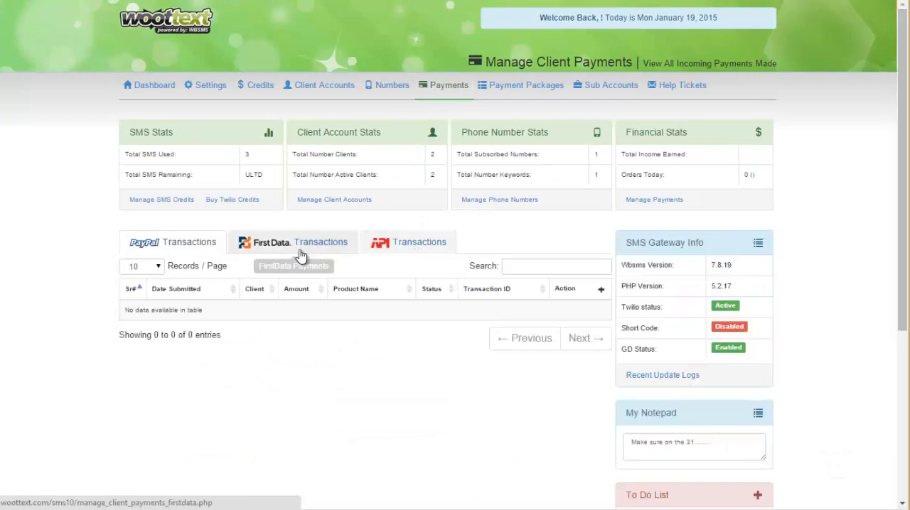
{"action": "left_click", "coordinate": [211, 86]}
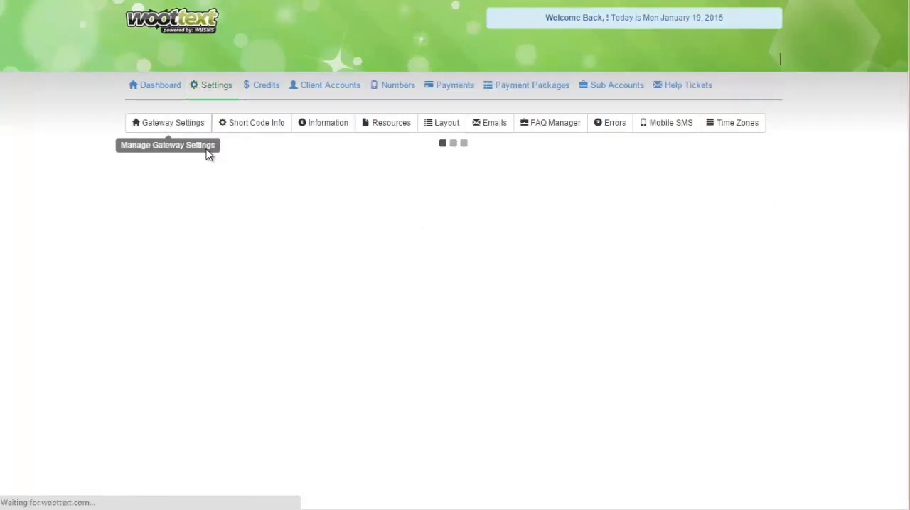
{"action": "left_click", "coordinate": [168, 122]}
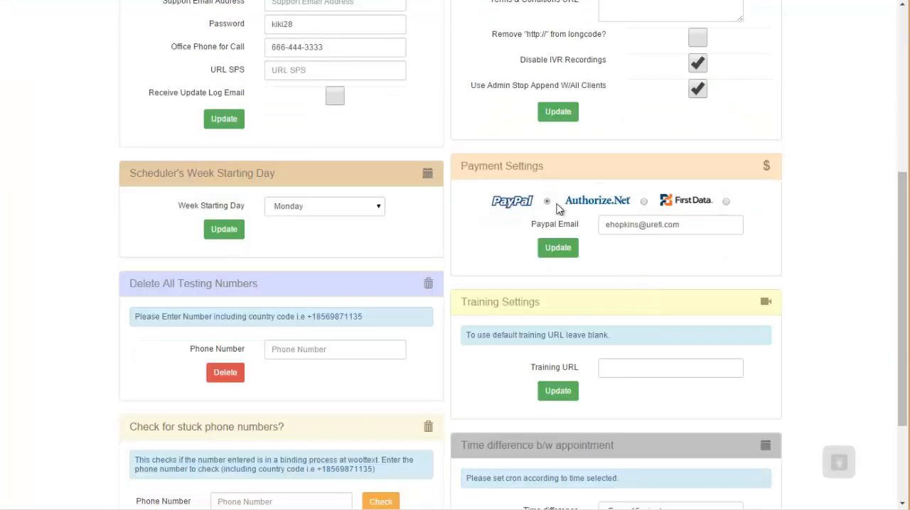
{"action": "scroll", "scroll_direction": "up", "scroll_amount": 3}
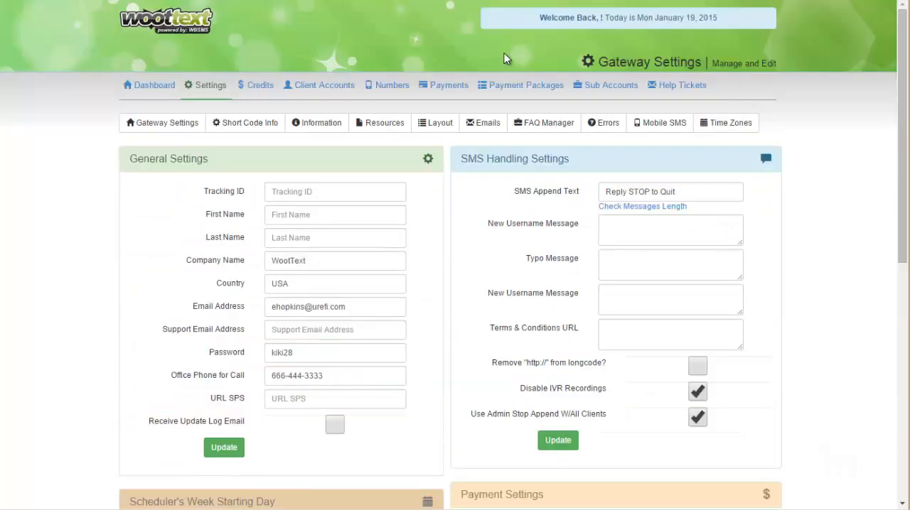
{"action": "left_click", "coordinate": [450, 85]}
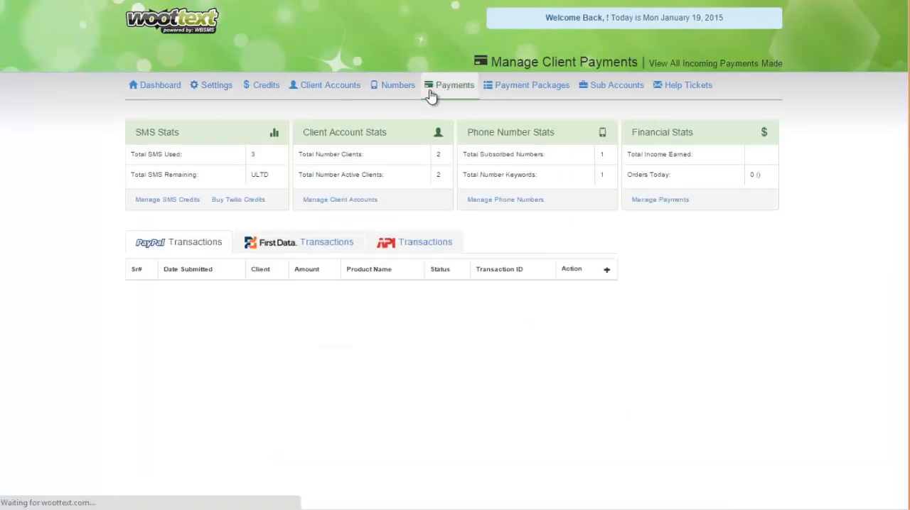
{"action": "left_click", "coordinate": [449, 85]}
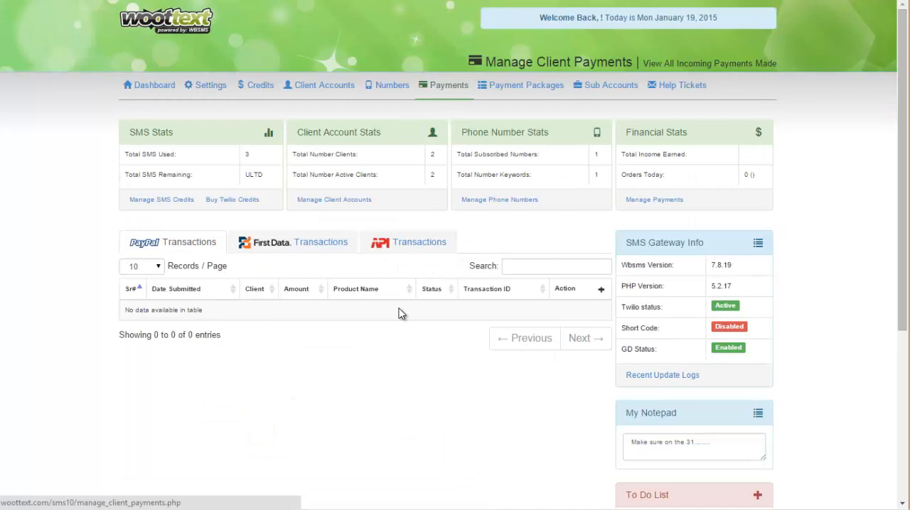
{"action": "mouse_move", "coordinate": [330, 305]}
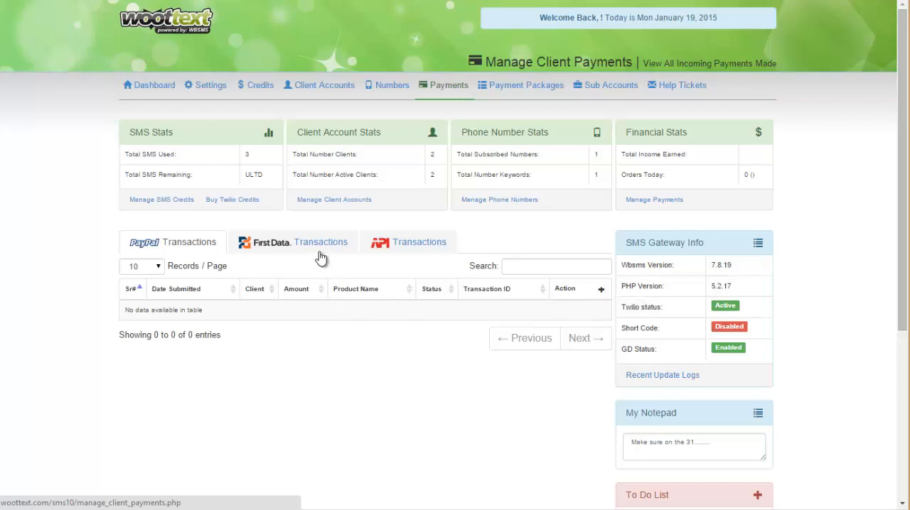
{"action": "mouse_move", "coordinate": [165, 245]}
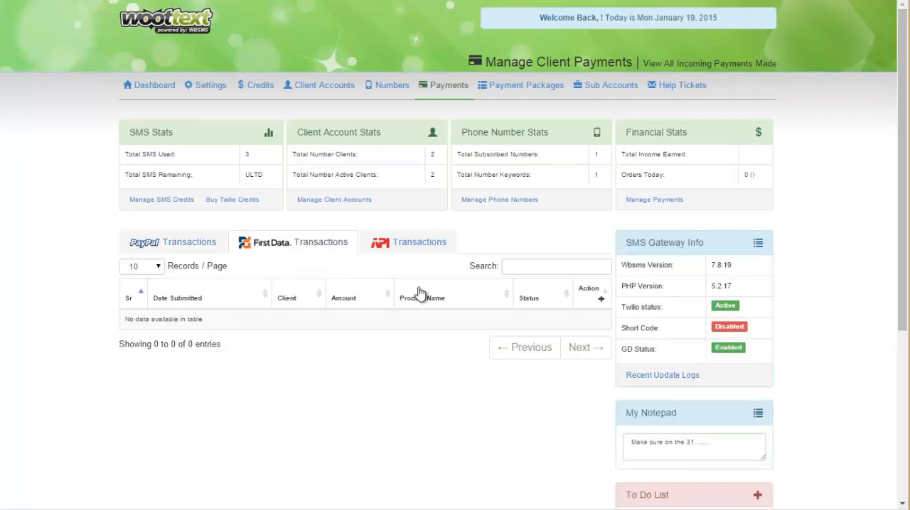
{"action": "mouse_move", "coordinate": [426, 235]}
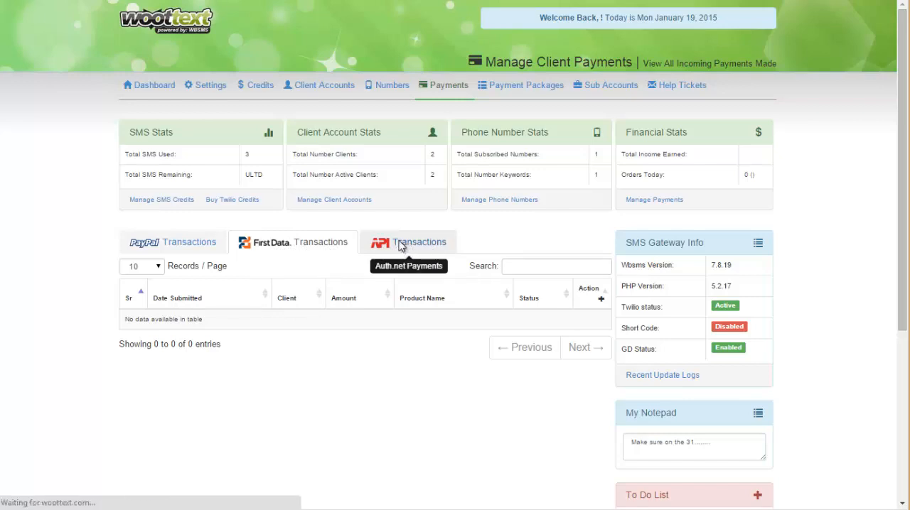
{"action": "left_click", "coordinate": [415, 241]}
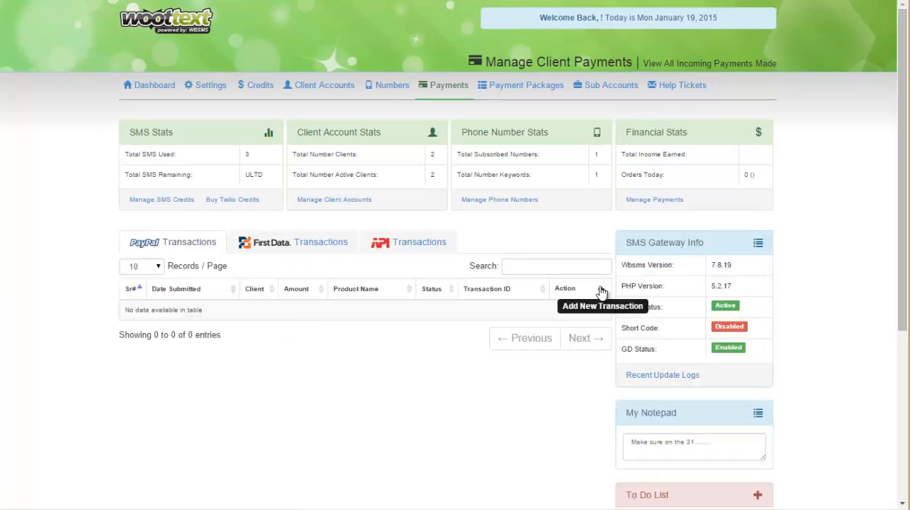
Start a manual transaction dated January 19, 2015 for the client, amount 28, transaction ID 937398373.
{"action": "left_click", "coordinate": [601, 290]}
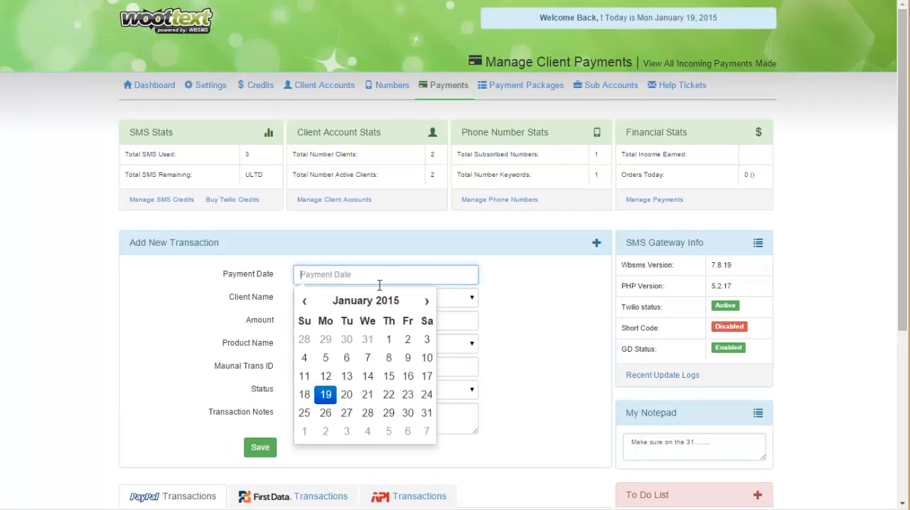
{"action": "left_click", "coordinate": [324, 395]}
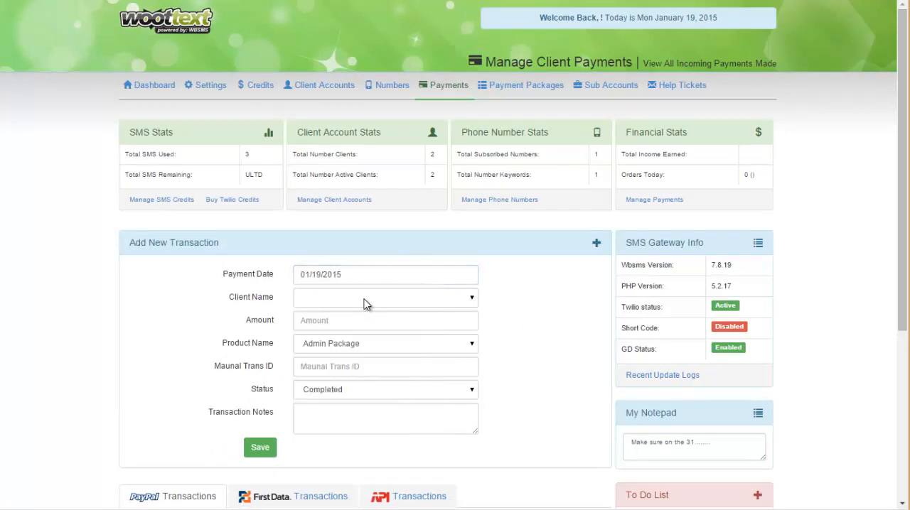
{"action": "left_click", "coordinate": [386, 297]}
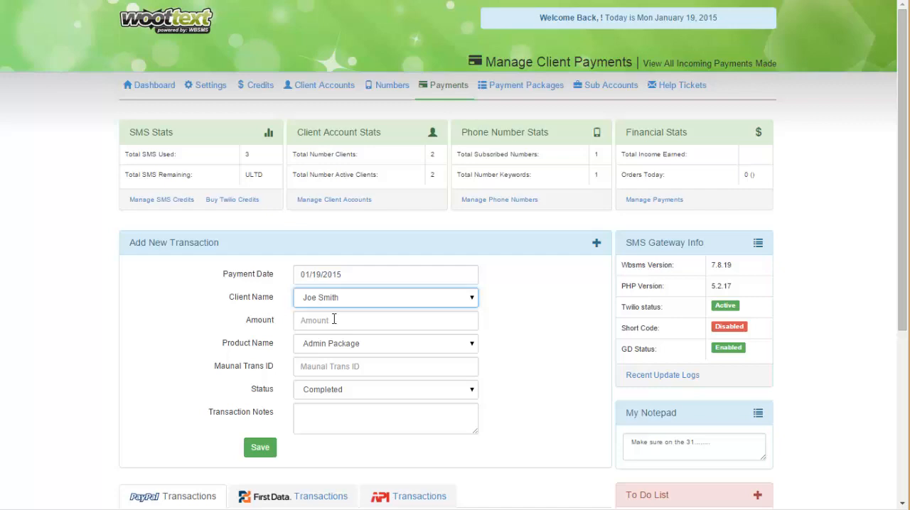
{"action": "type", "text": "28"}
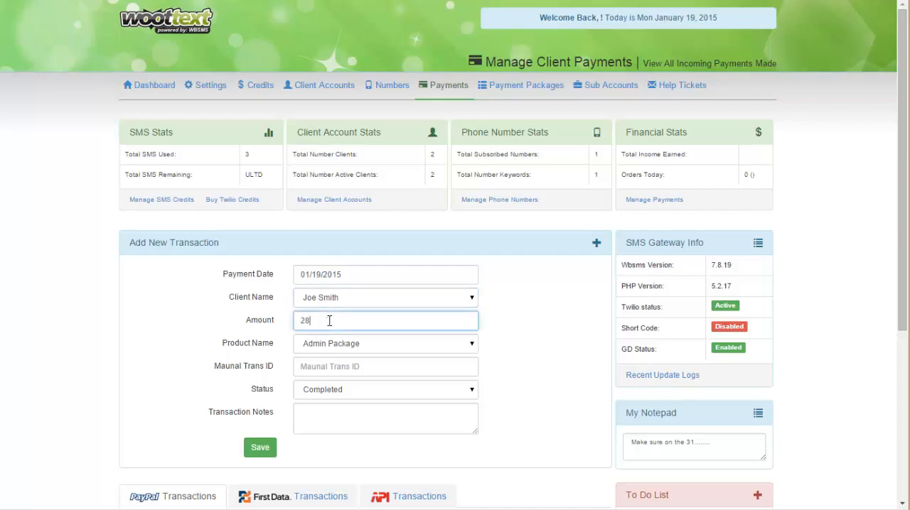
{"action": "left_click", "coordinate": [384, 344]}
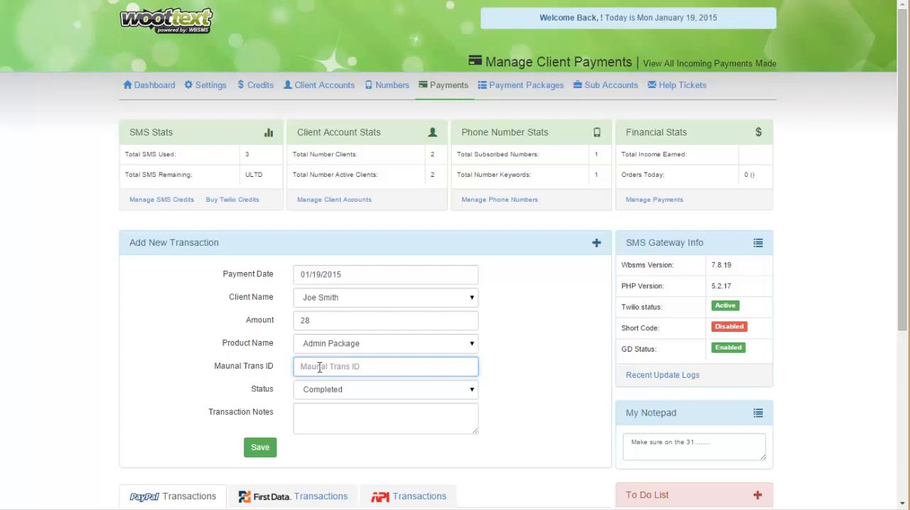
{"action": "type", "text": "937398373"}
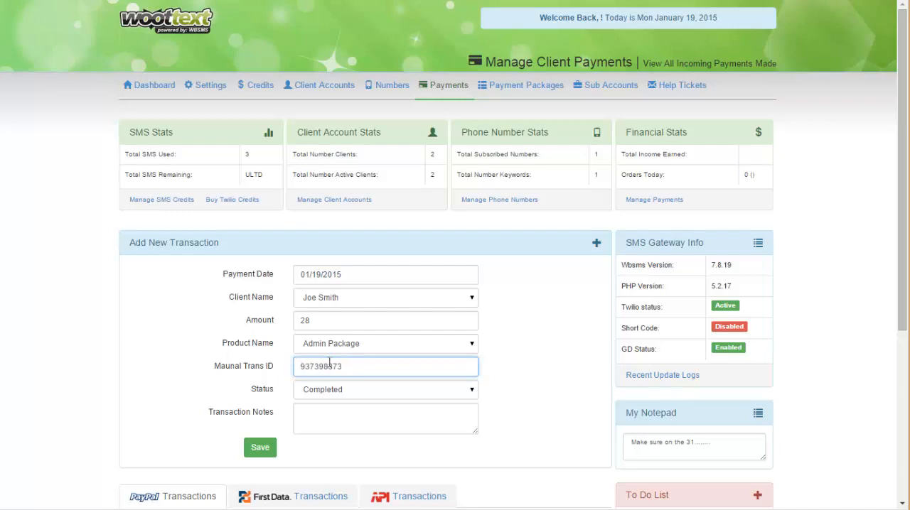
Keep the status Completed and note that credits were already given and the package date extended.
{"action": "left_click", "coordinate": [385, 389]}
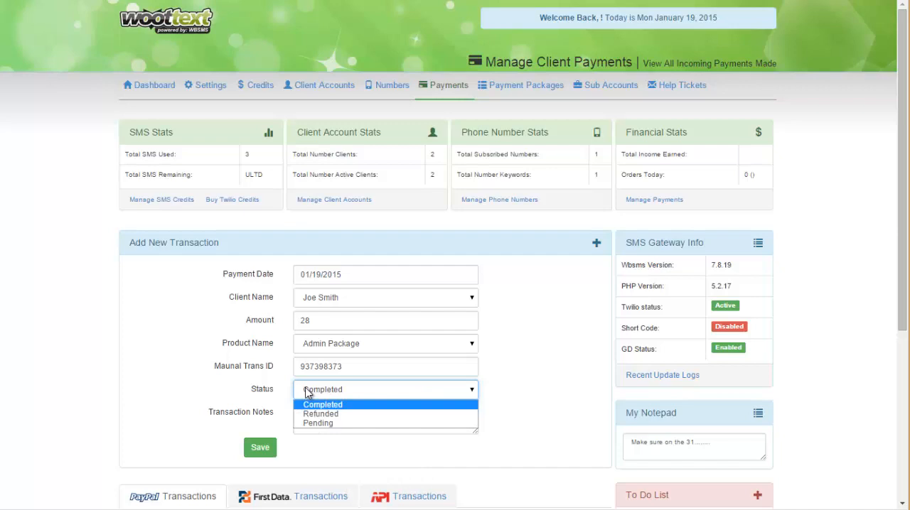
{"action": "left_click", "coordinate": [321, 404]}
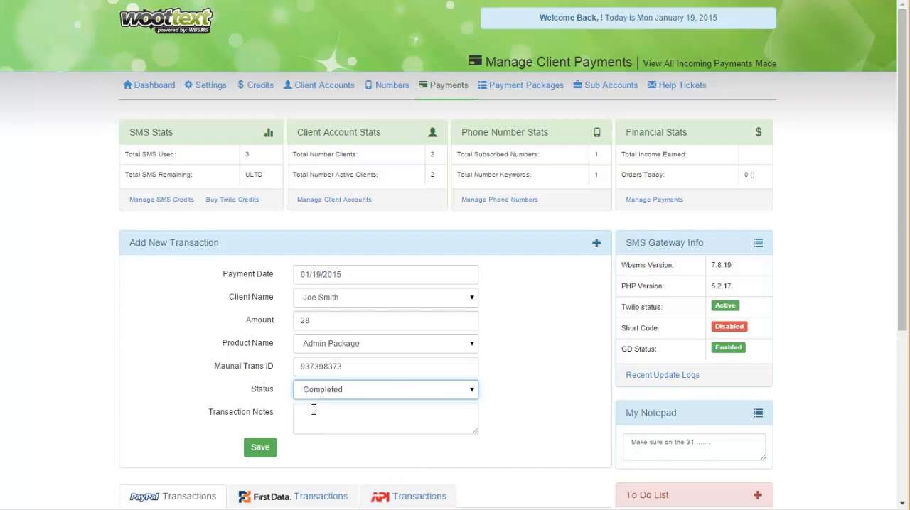
{"action": "type", "text": "A"}
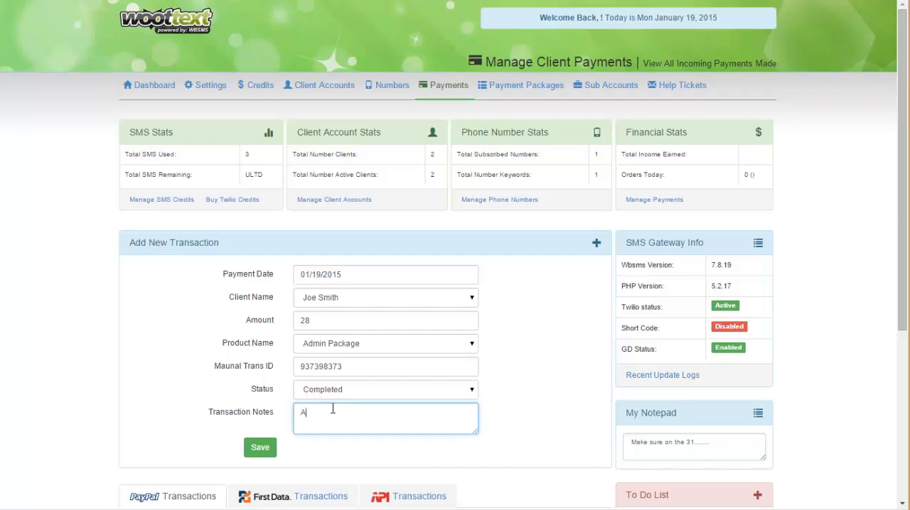
{"action": "type", "text": "lready gave credit"}
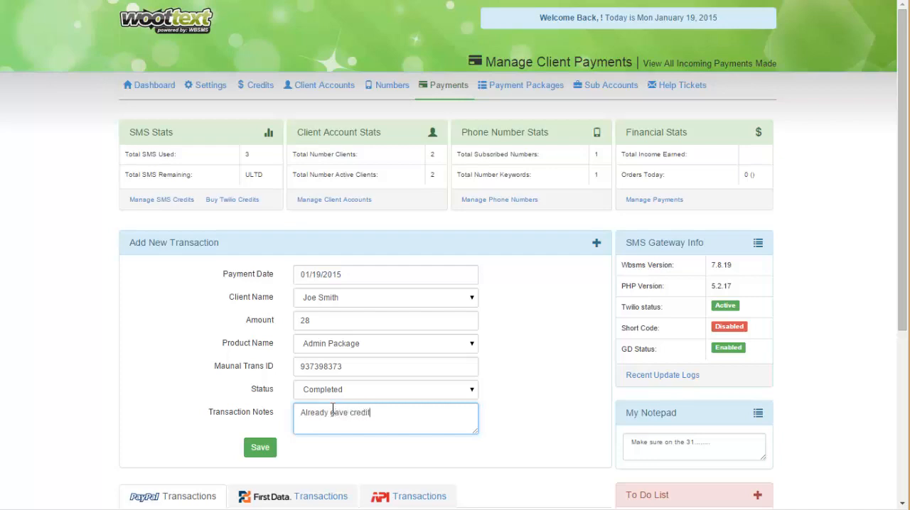
{"action": "type", "text": "s and extended packa"}
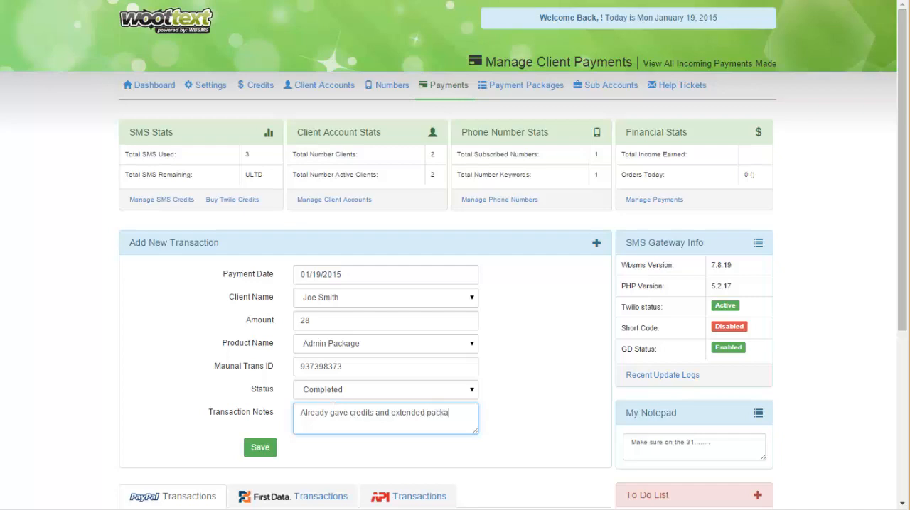
{"action": "type", "text": "ge da"}
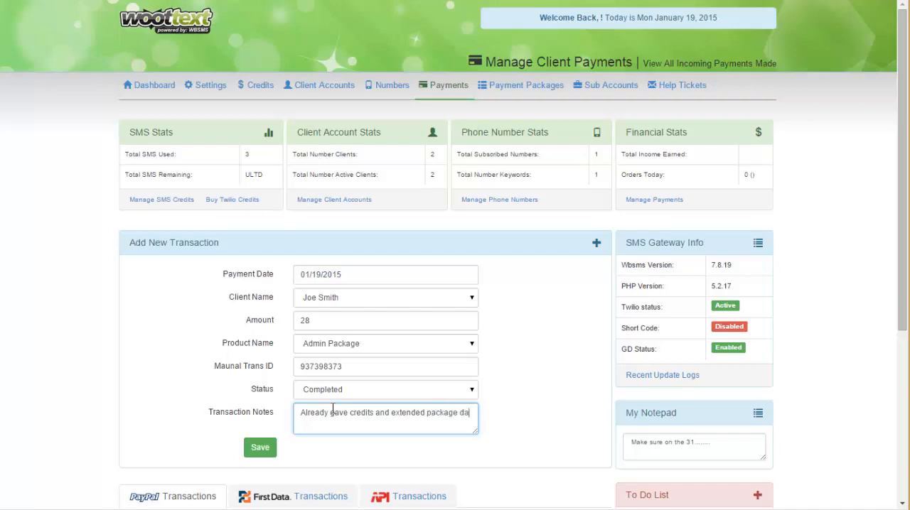
{"action": "type", "text": "te"}
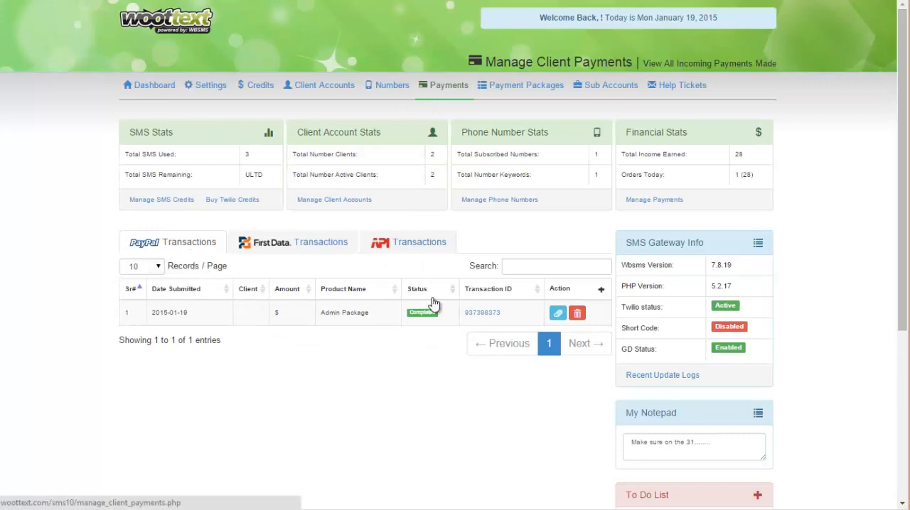
{"action": "mouse_move", "coordinate": [557, 324]}
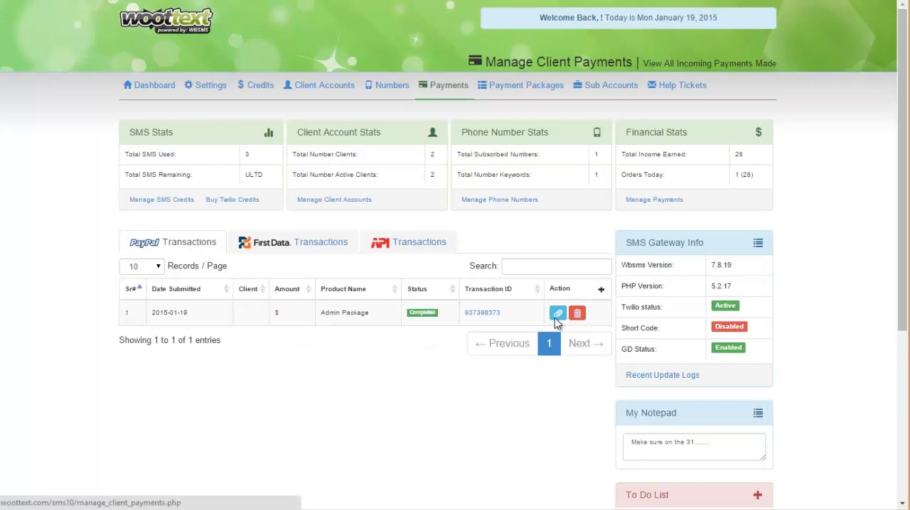
{"action": "left_click", "coordinate": [557, 313]}
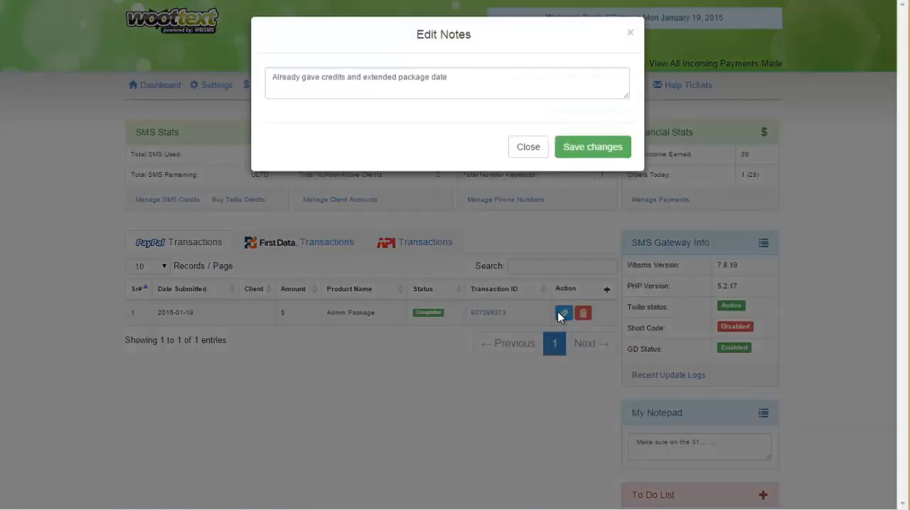
{"action": "left_click", "coordinate": [528, 147]}
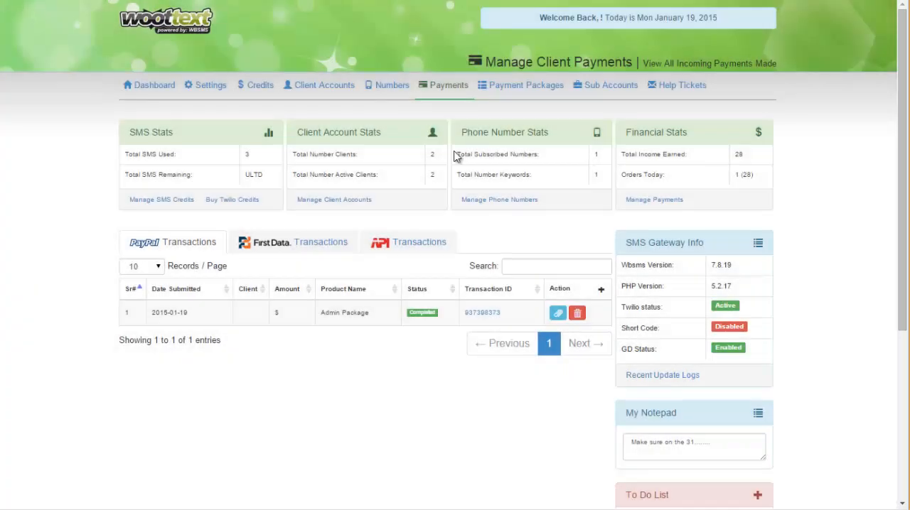
{"action": "mouse_move", "coordinate": [435, 330]}
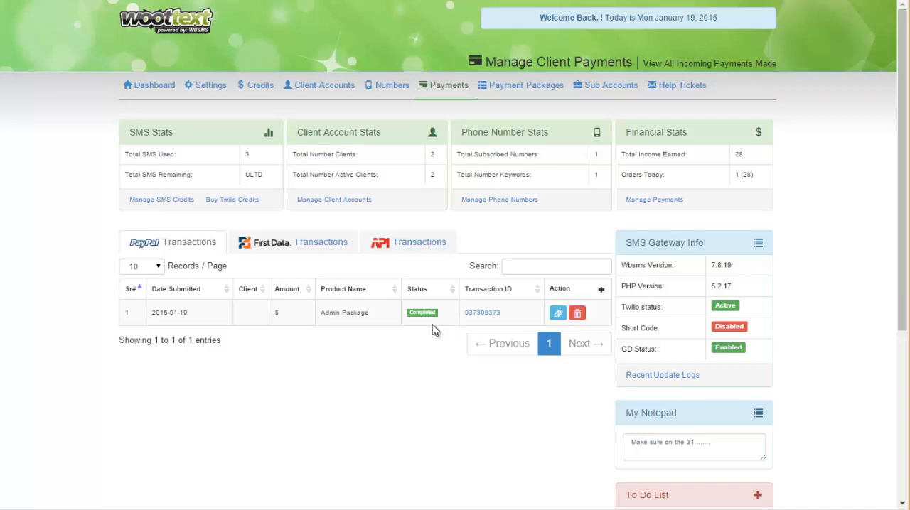
{"action": "left_click", "coordinate": [419, 312]}
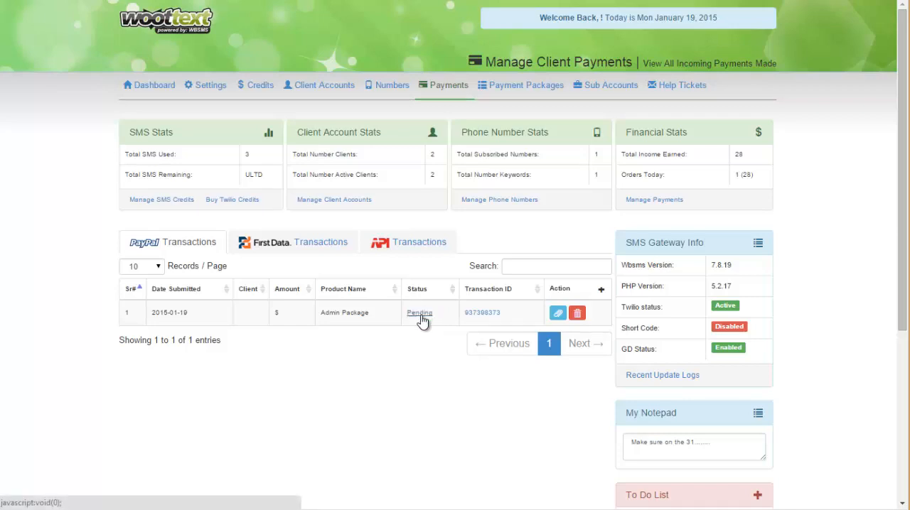
{"action": "mouse_move", "coordinate": [446, 294]}
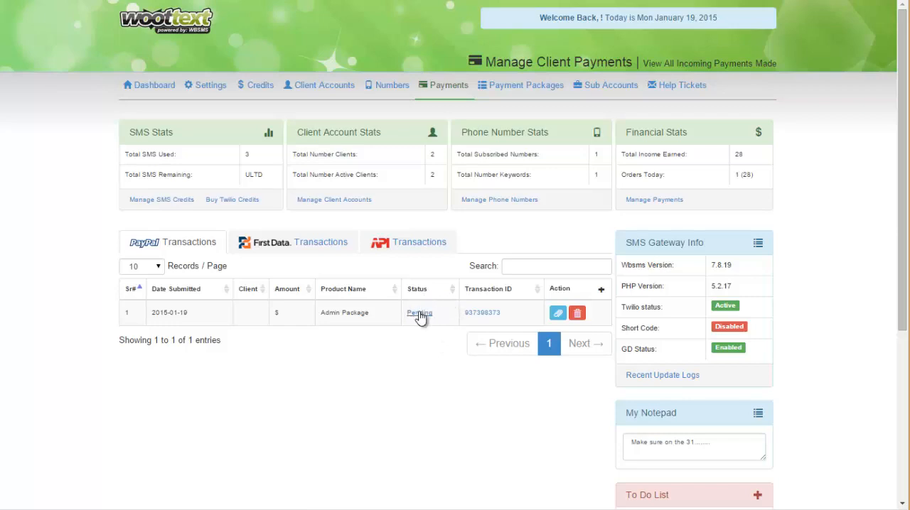
{"action": "left_click", "coordinate": [419, 313]}
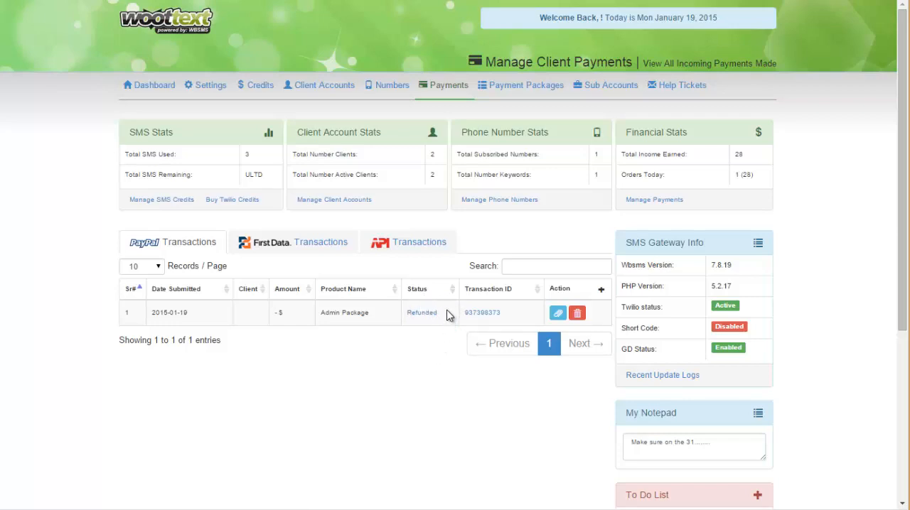
{"action": "mouse_move", "coordinate": [421, 316]}
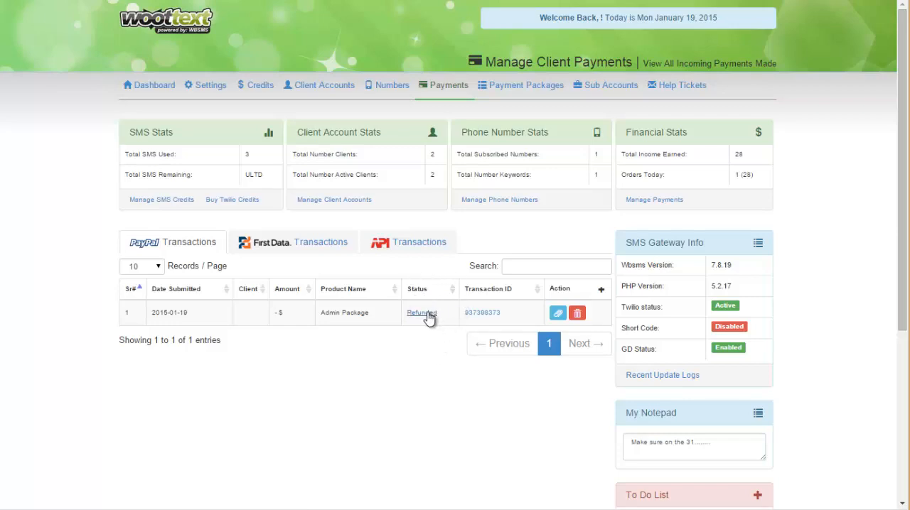
{"action": "left_click", "coordinate": [420, 313]}
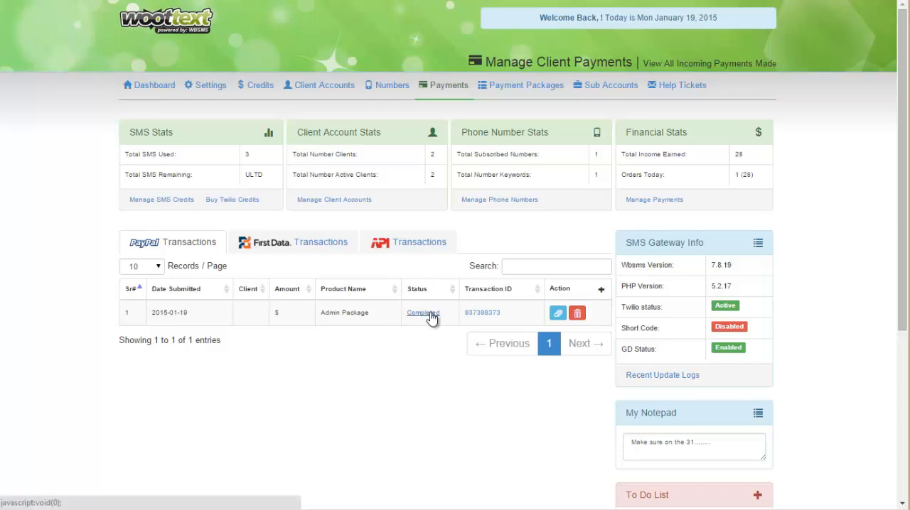
{"action": "mouse_move", "coordinate": [529, 315]}
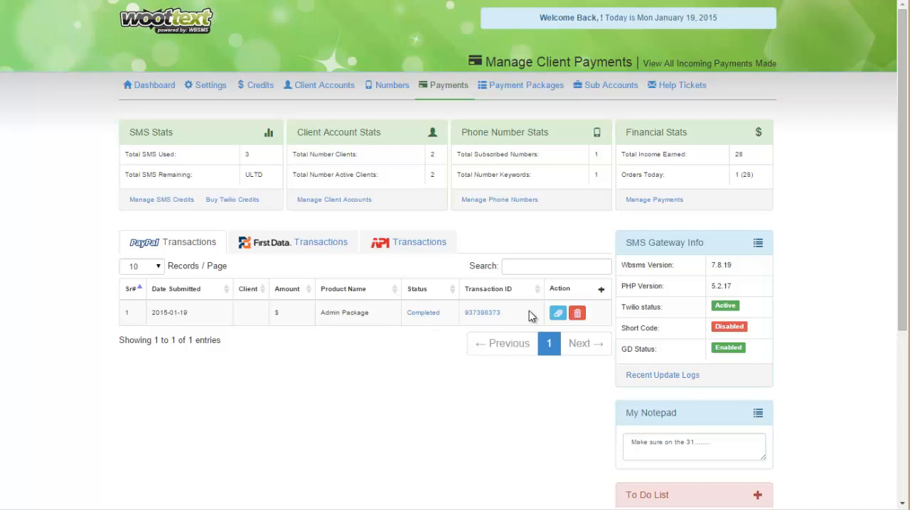
{"action": "mouse_move", "coordinate": [298, 277]}
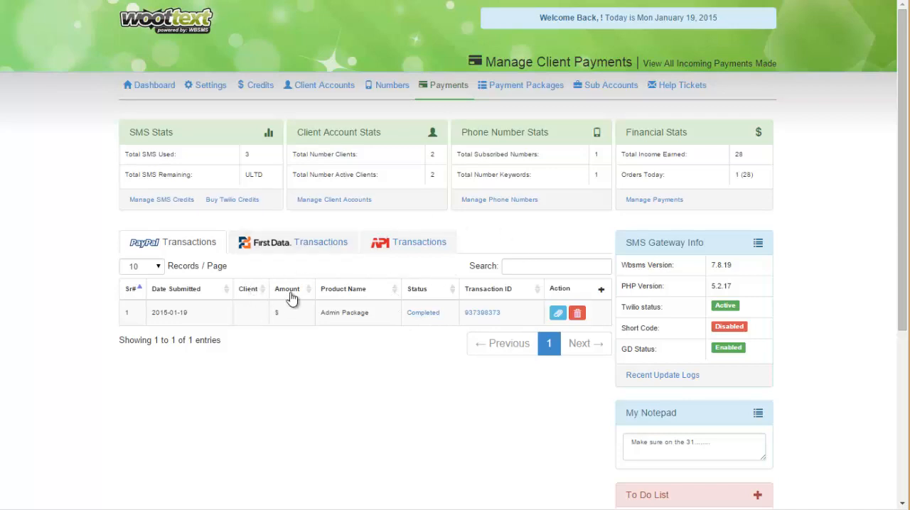
{"action": "left_click", "coordinate": [557, 265]}
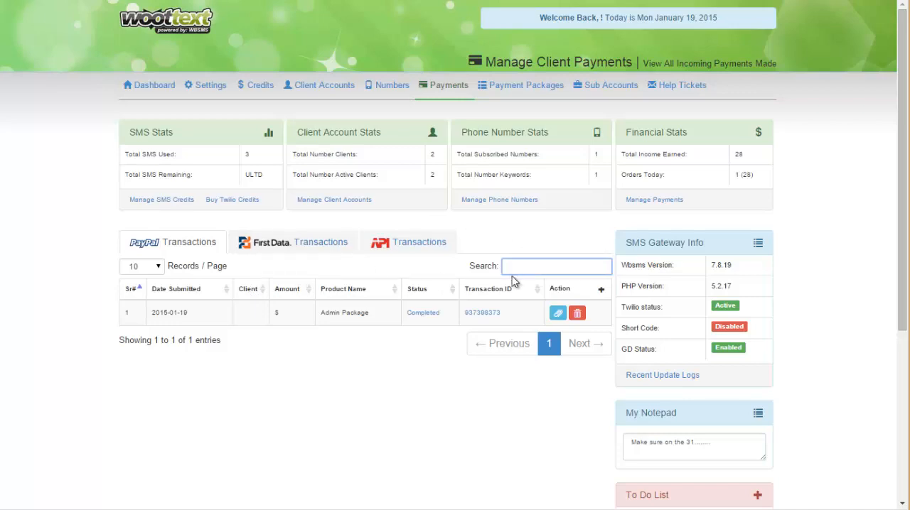
{"action": "mouse_move", "coordinate": [419, 242]}
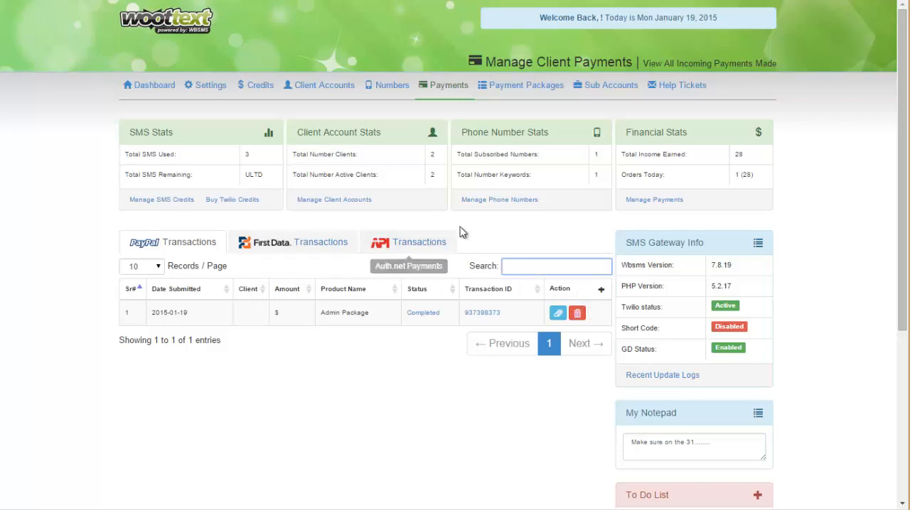